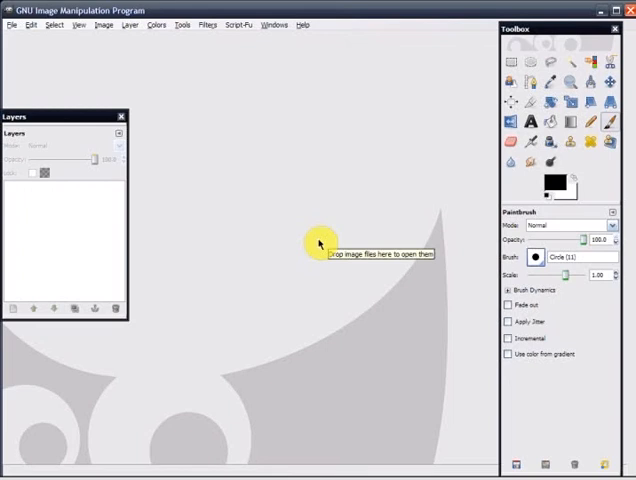
mouse_move(266, 216)
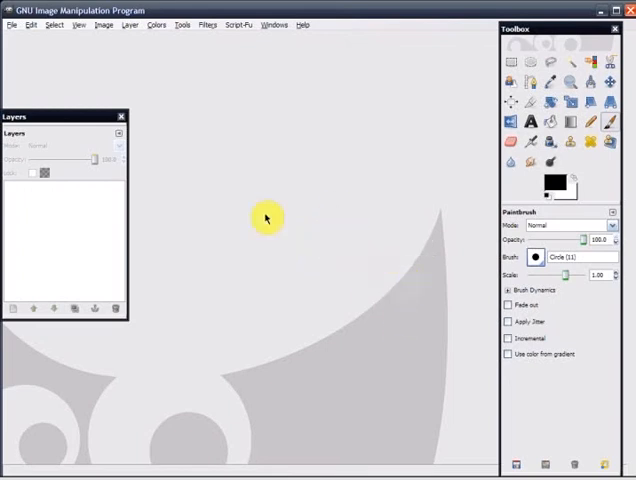
mouse_move(10, 24)
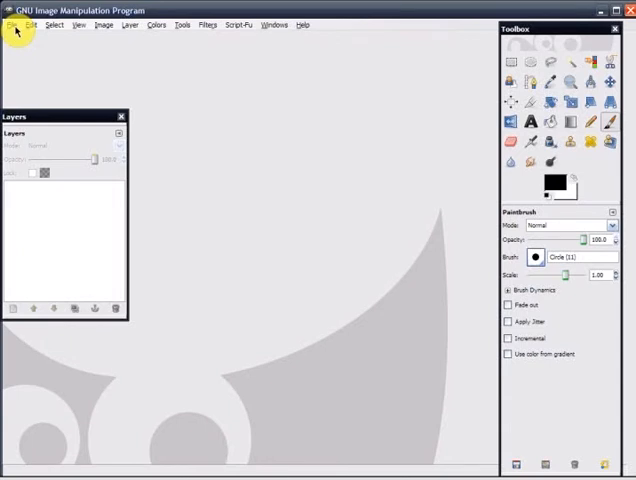
Create a new blank 300 × 300 pixel image from the New Image dialog
click(12, 24)
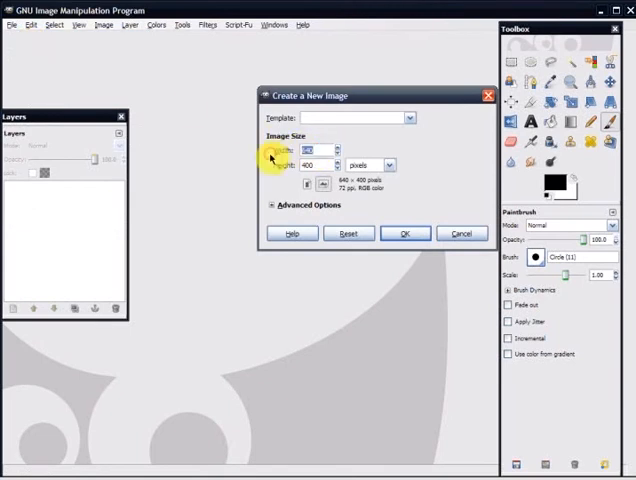
text(30)
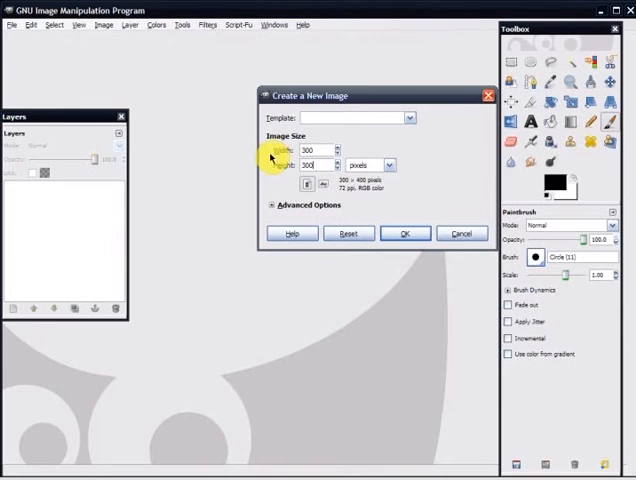
click(404, 232)
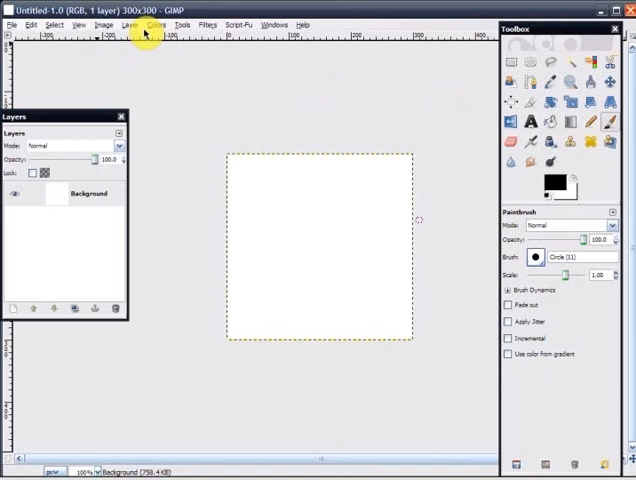
Add an alpha channel to the background layer and clear the canvas to transparent
click(128, 24)
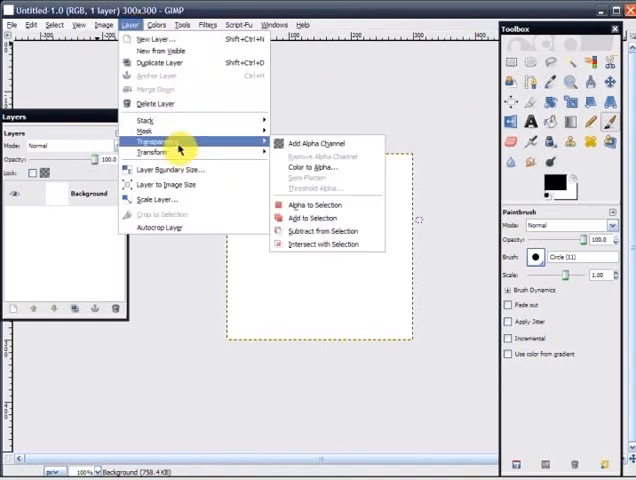
mouse_move(316, 144)
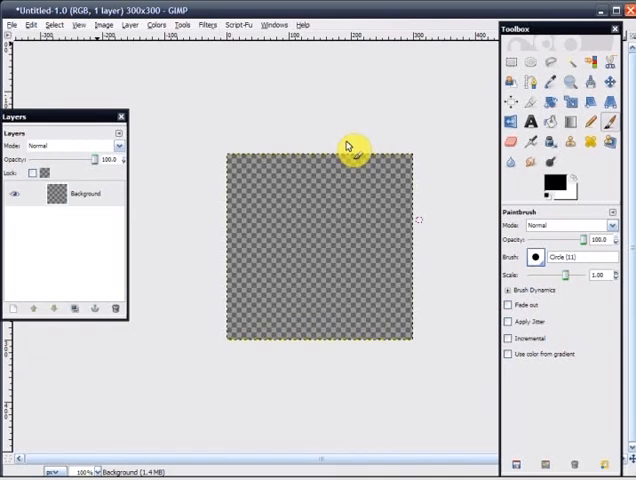
mouse_move(336, 188)
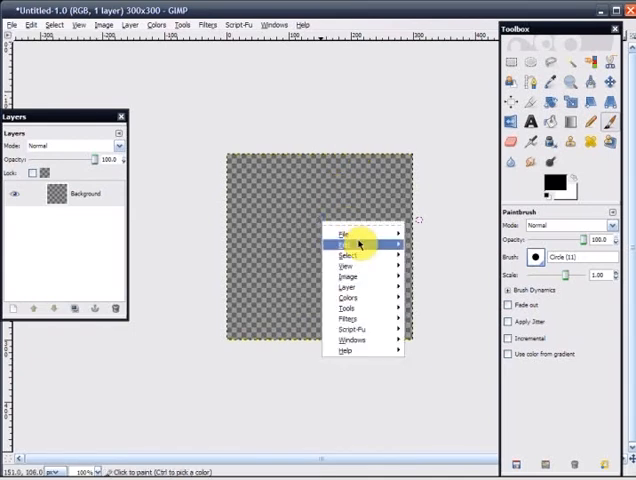
mouse_move(52, 50)
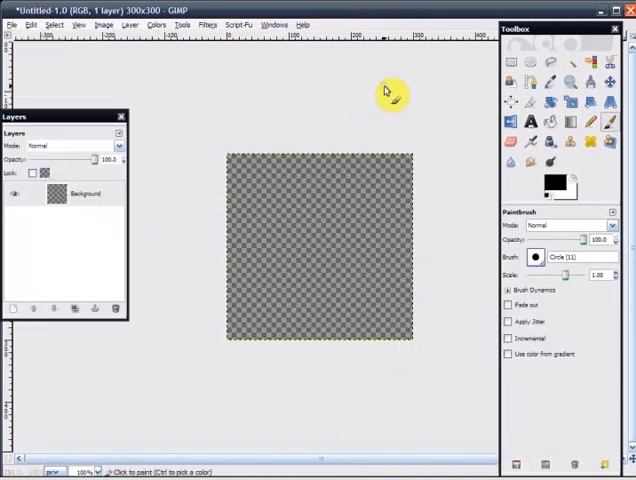
click(530, 120)
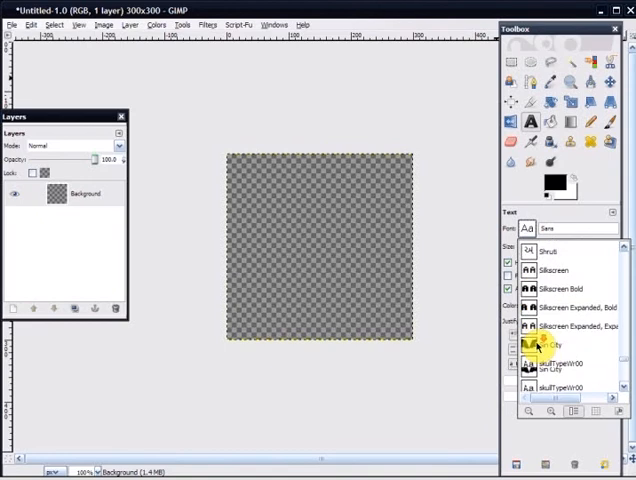
Scroll the font list to choose a font for the watermark text
scroll(down, 3)
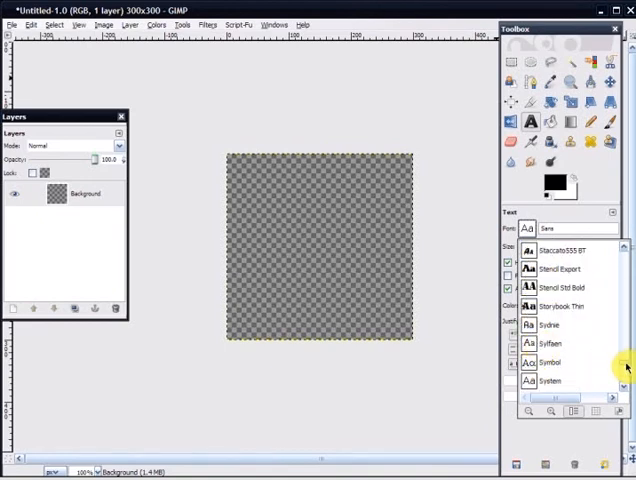
scroll(down, 3)
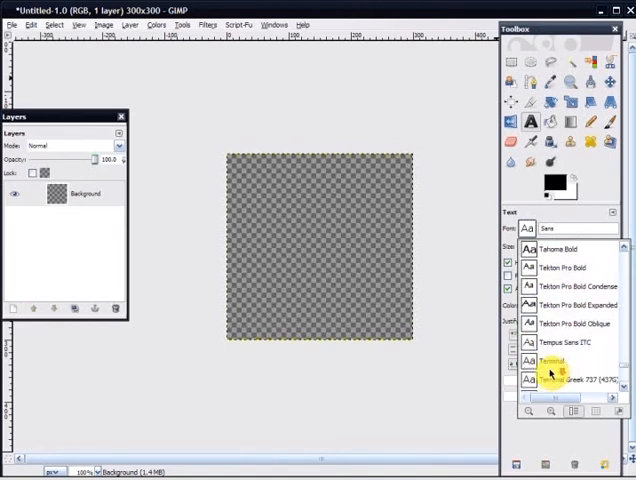
scroll(down, 3)
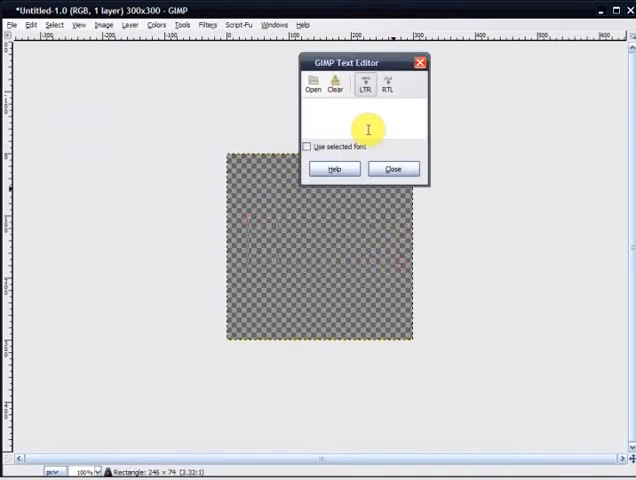
Enter '(C)BladedVelvet' as bold black text on its own layer
text((C)
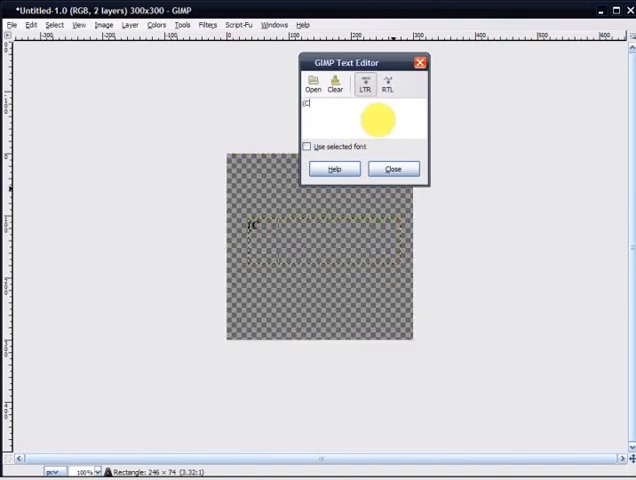
text())
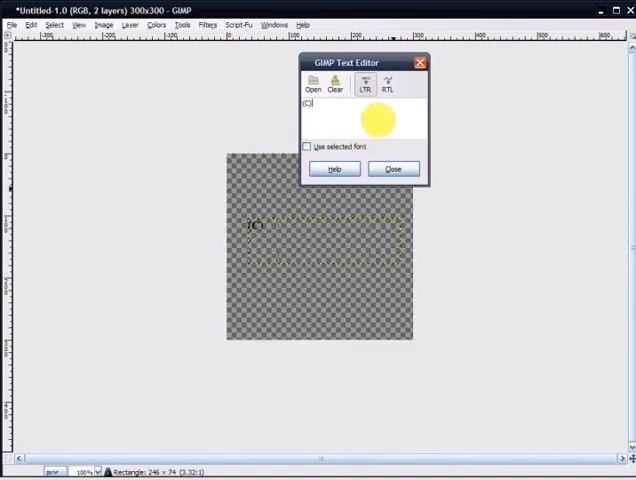
text(Blad)
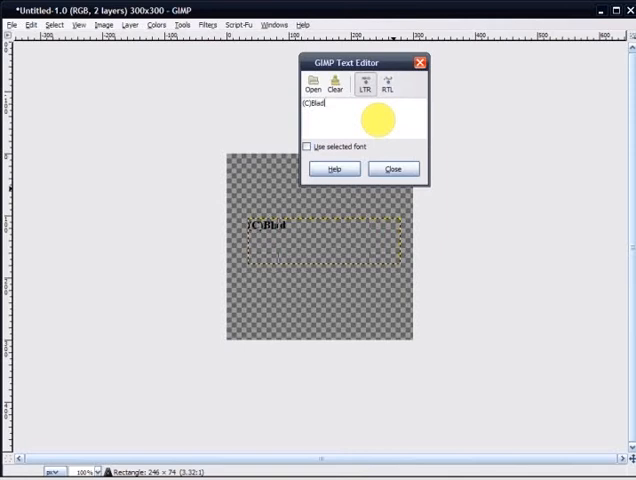
text(edVelvet)
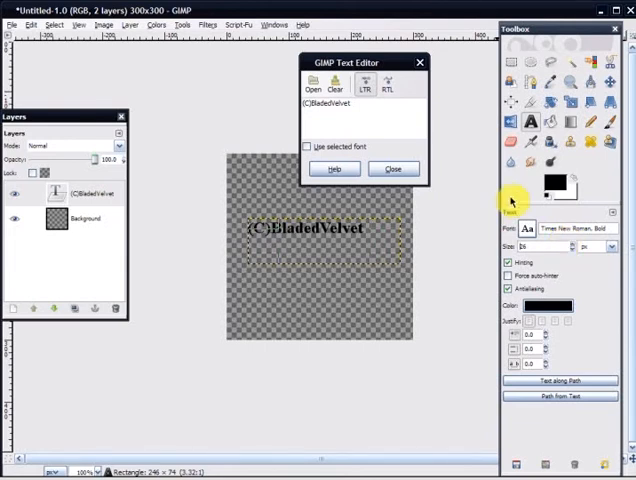
Merge the text layer down and autocrop the image to about 101 × 22 pixels
click(394, 168)
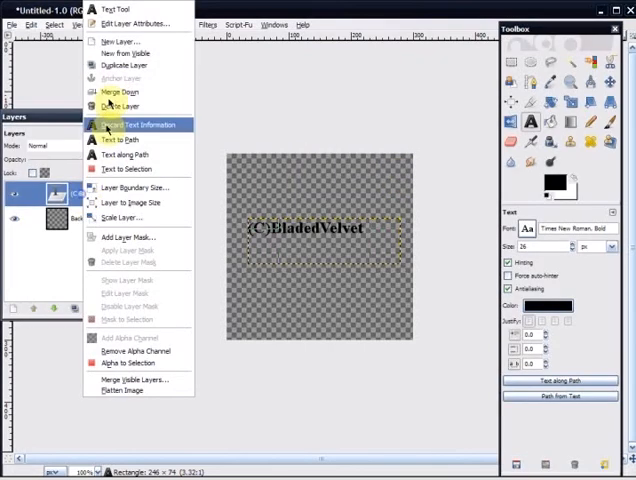
click(136, 124)
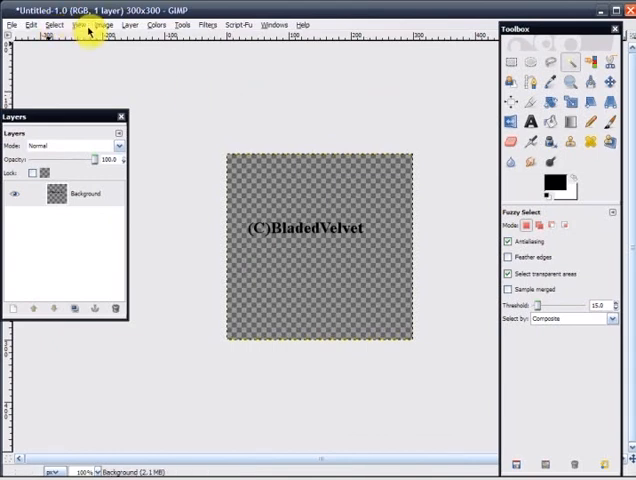
click(96, 24)
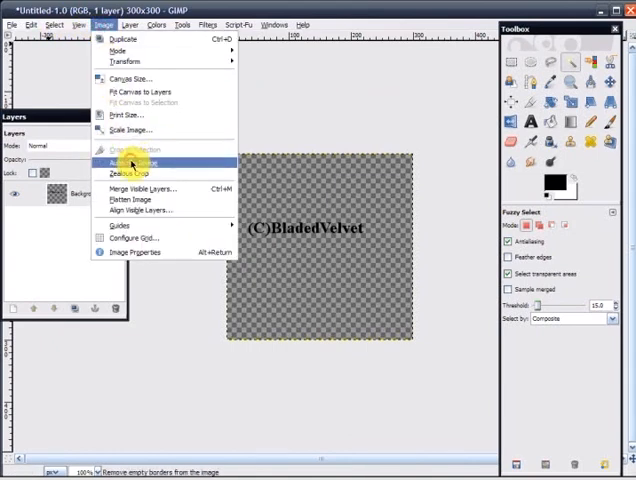
click(132, 162)
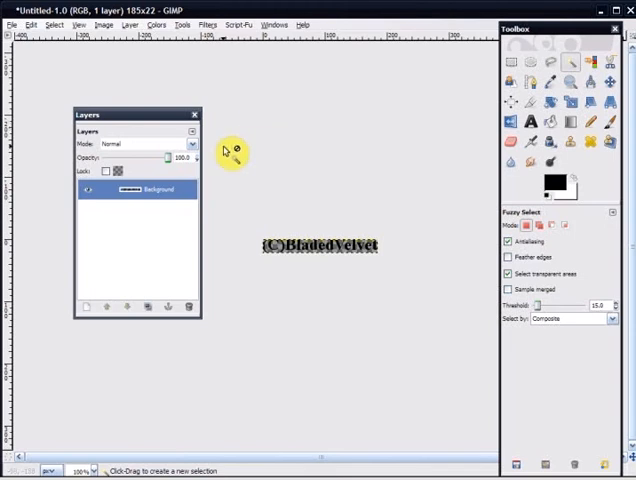
mouse_move(218, 144)
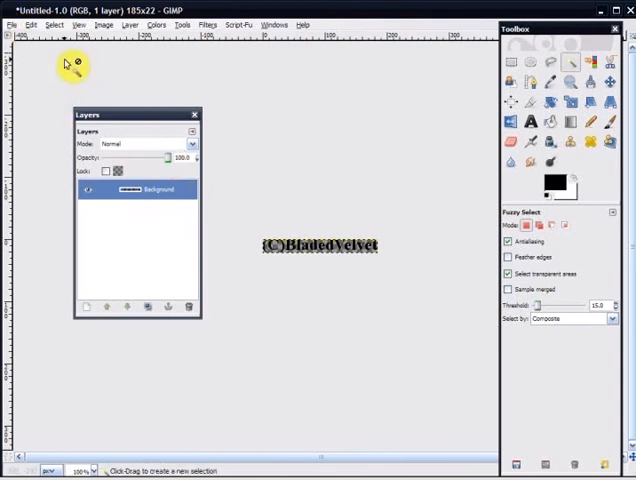
Save the cropped watermark as copyright.png in My Pictures, accepting the PNG options
click(12, 24)
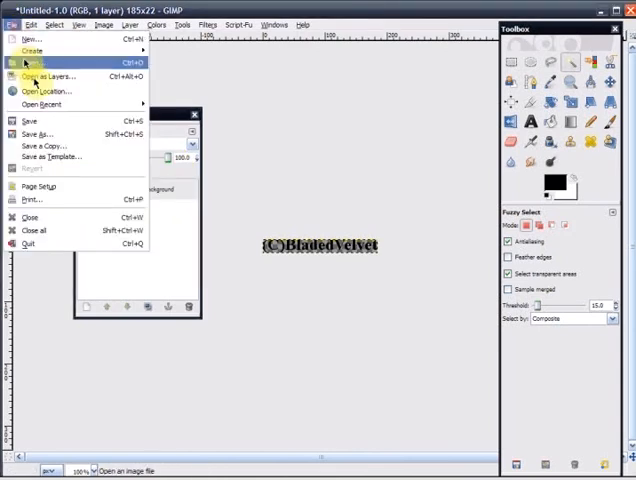
click(32, 120)
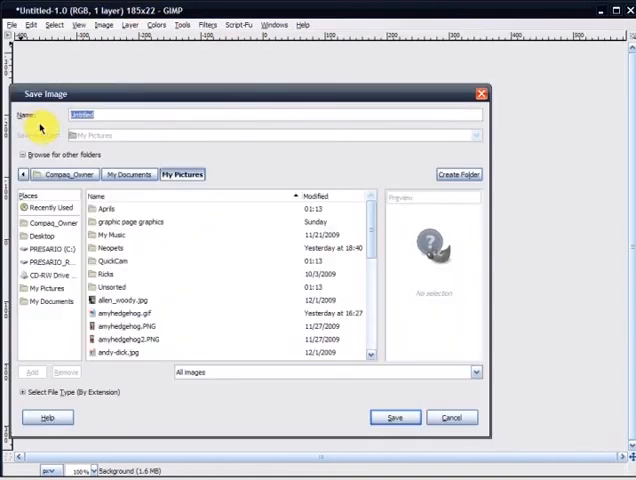
text(copi)
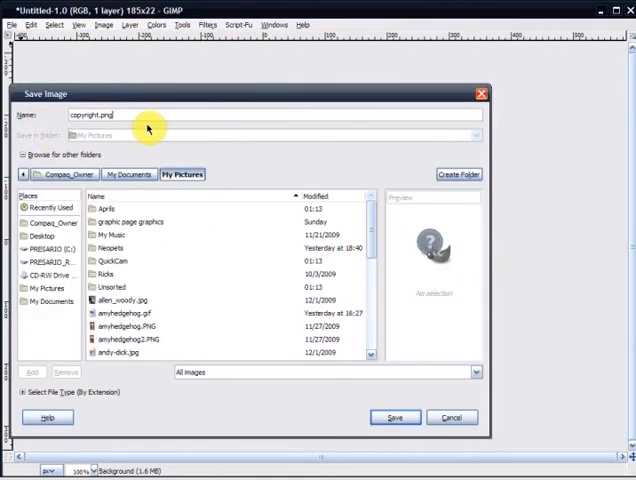
click(392, 416)
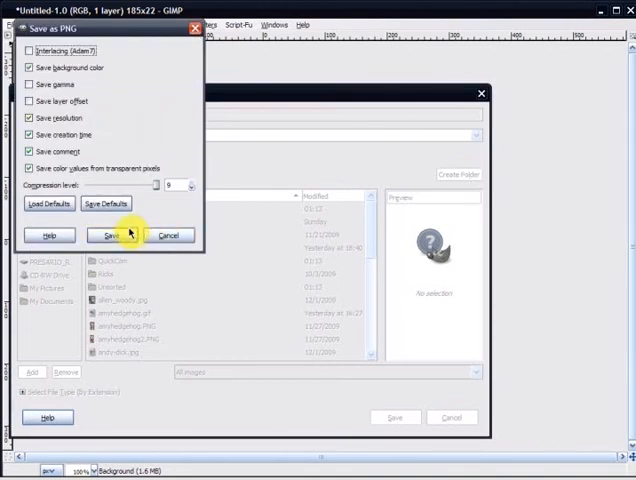
click(114, 236)
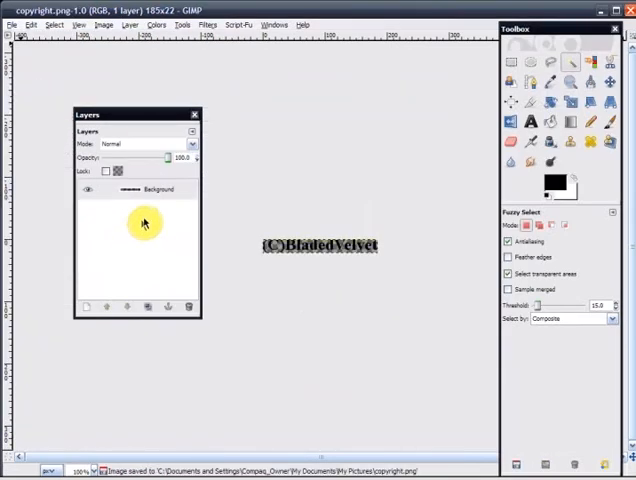
Add a new layer beneath the text and fill it with an orange pattern
click(128, 24)
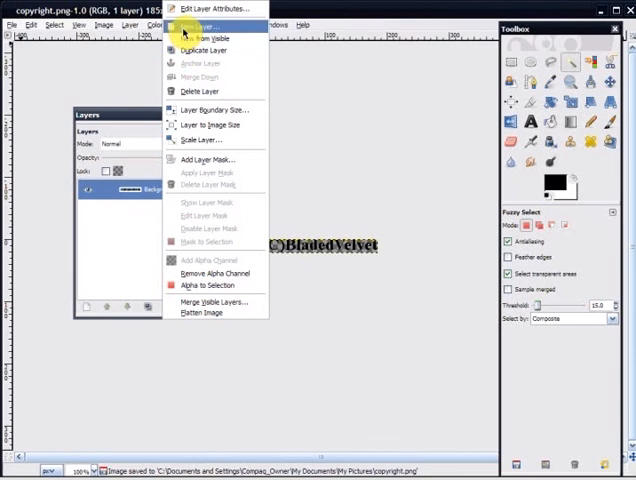
click(196, 28)
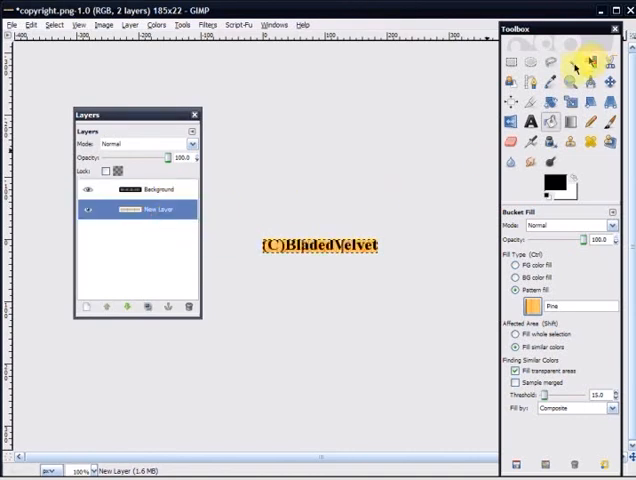
click(572, 64)
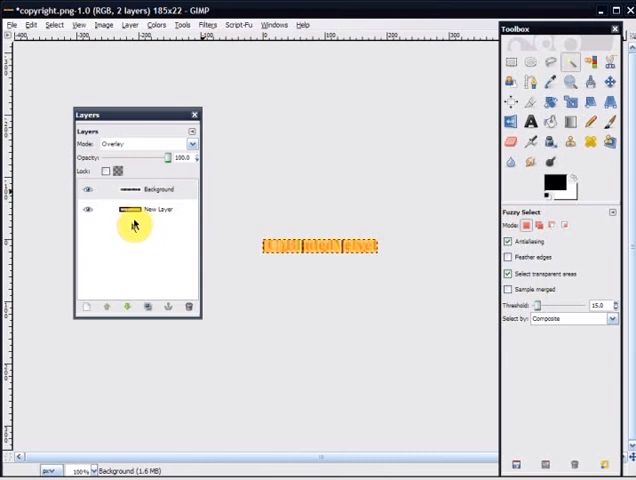
mouse_move(130, 150)
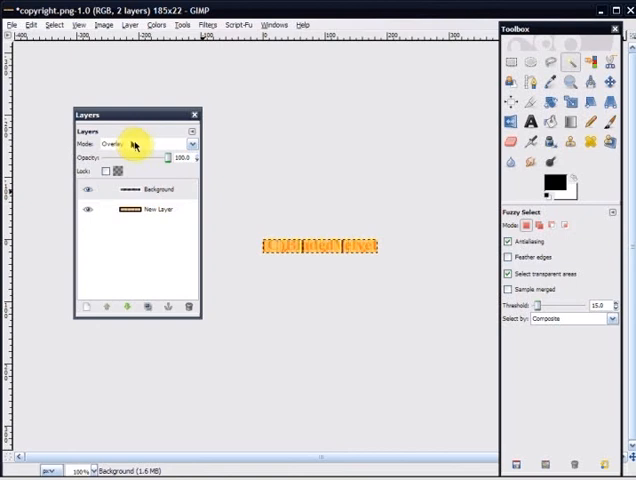
Set the text layer to Normal mode, lower its opacity, and merge both layers
click(150, 144)
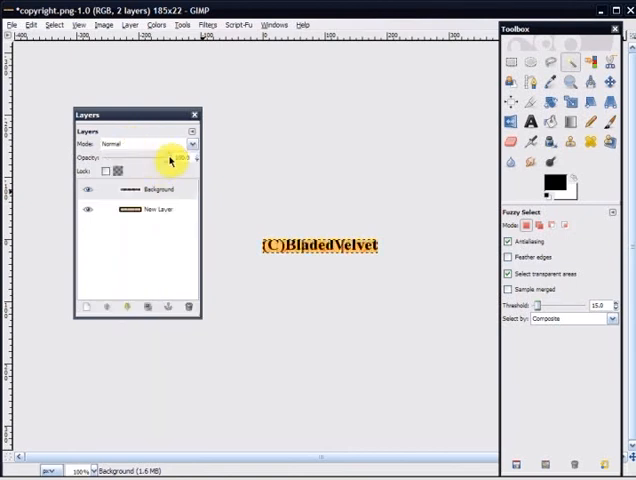
drag(170, 156, 126, 156)
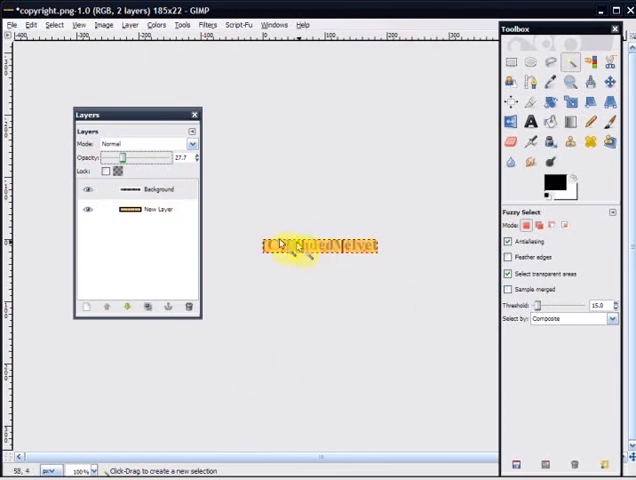
click(156, 188)
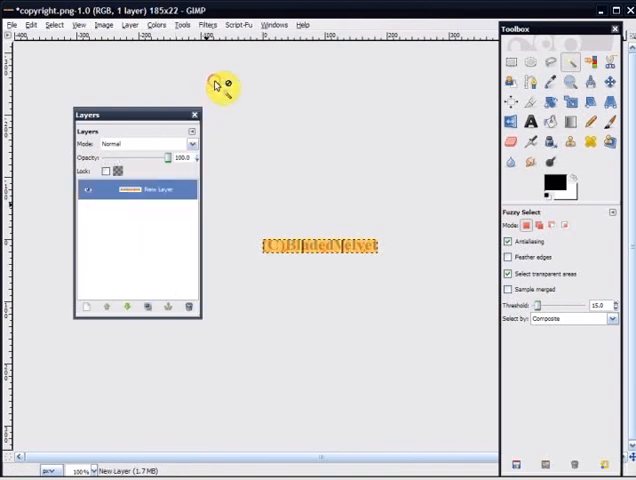
mouse_move(432, 170)
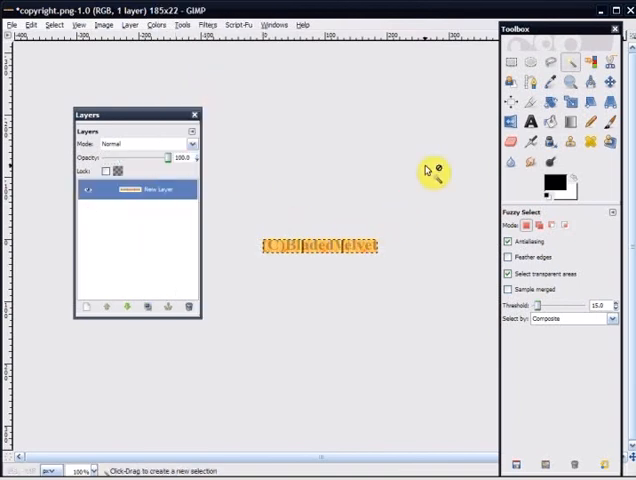